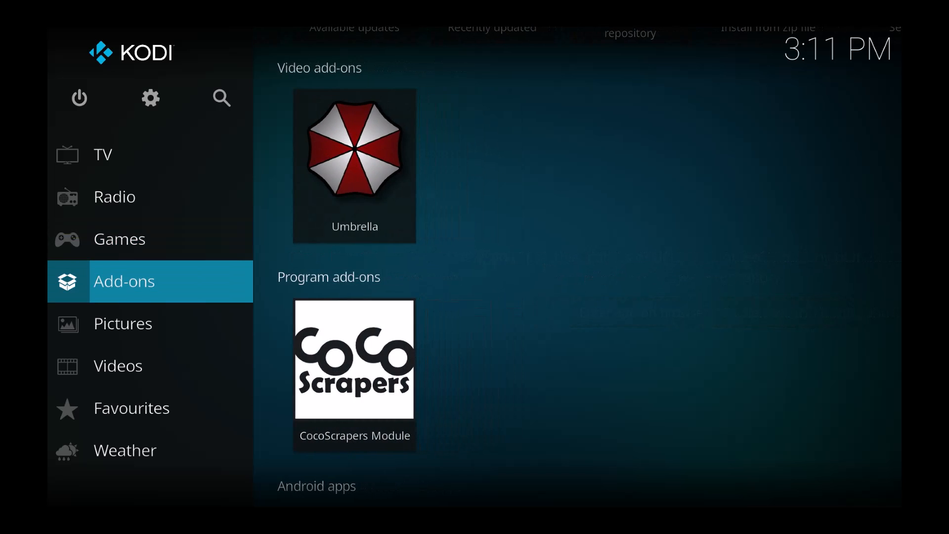
mouse_move(354, 170)
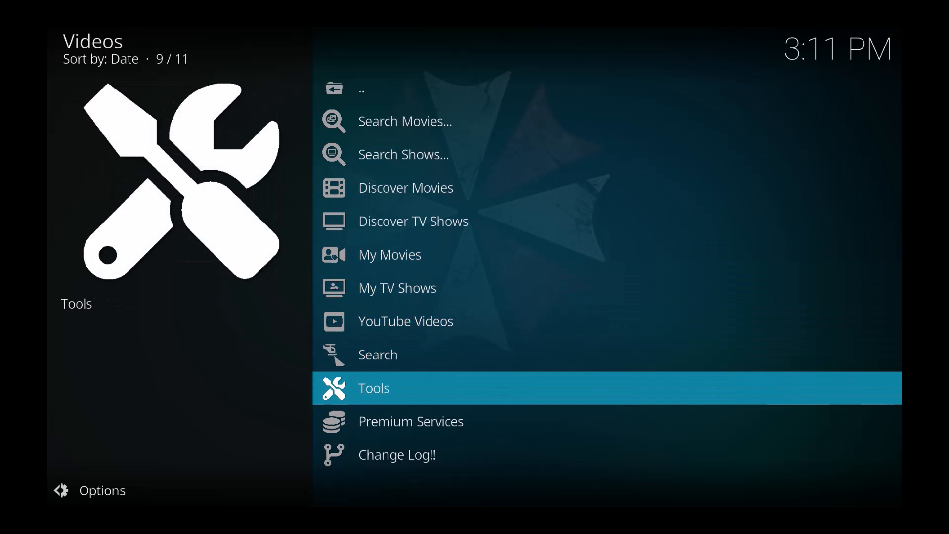
- Reach the Real-Debrid Authorization entry in Umbrella's Accounts (Debrid) list, past Premiumize.me
click(374, 387)
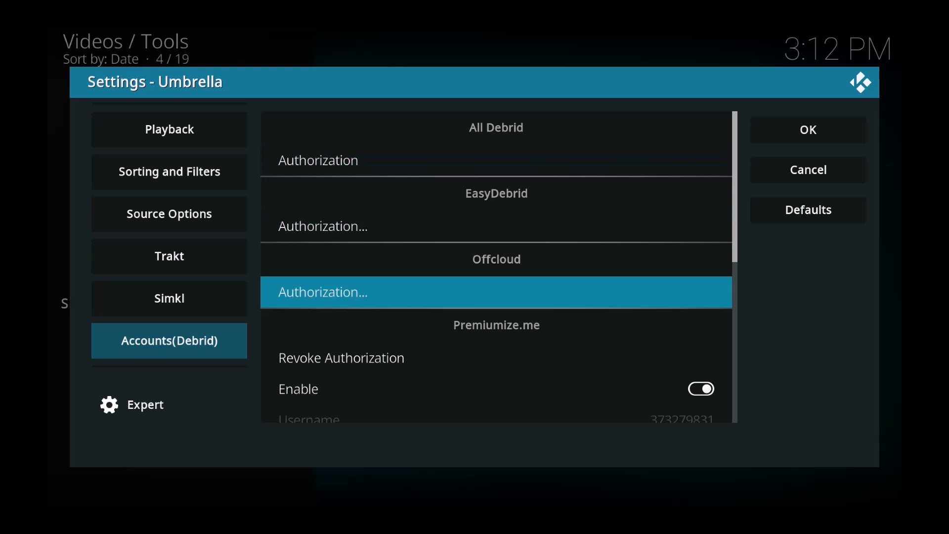
scroll(down, 3)
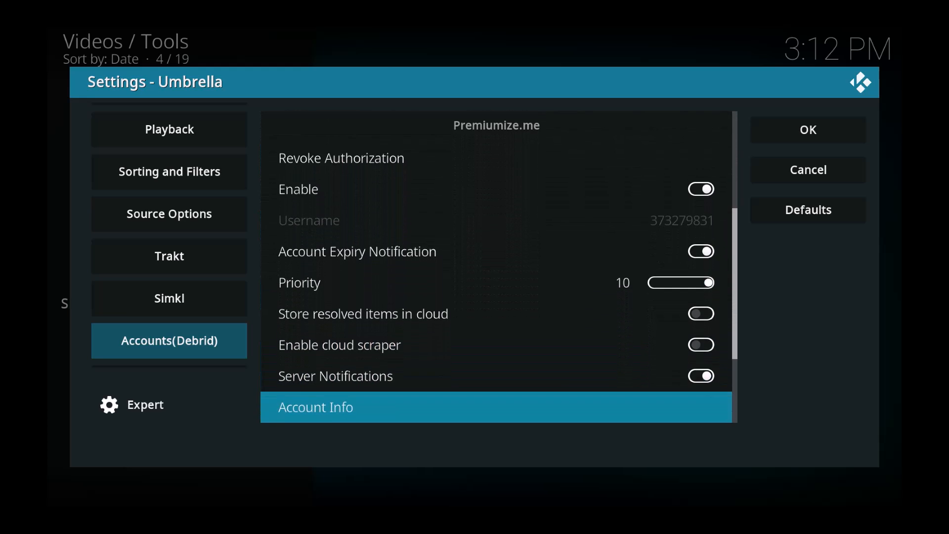
scroll(down, 3)
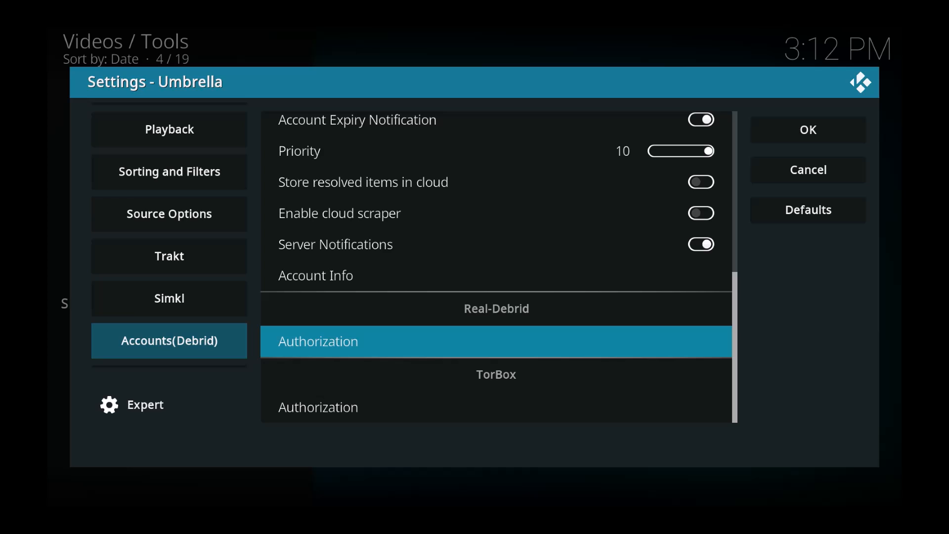
- Authorize the Real-Debrid account through its device authorization prompt
click(808, 171)
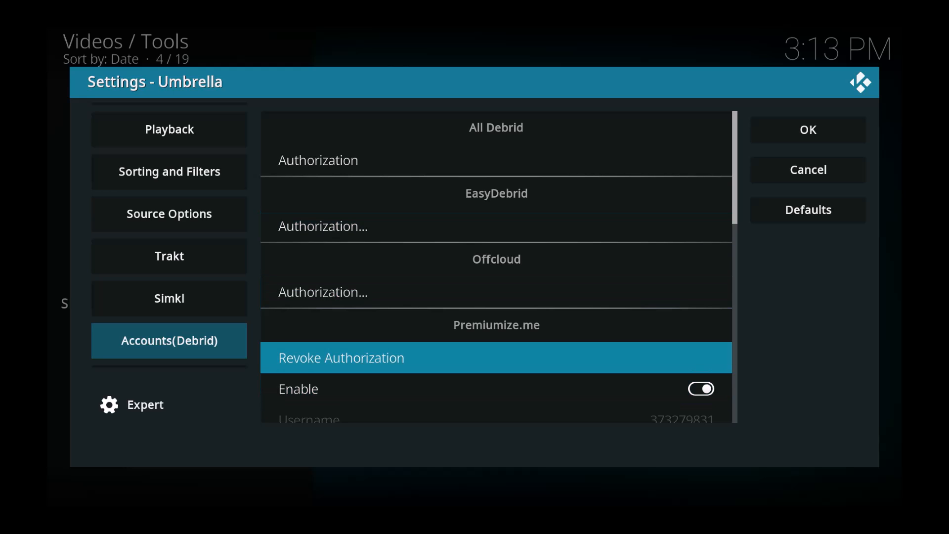
- Save Umbrella's settings with OK and back out of Tools to the add-on's main video menu
scroll(down, 3)
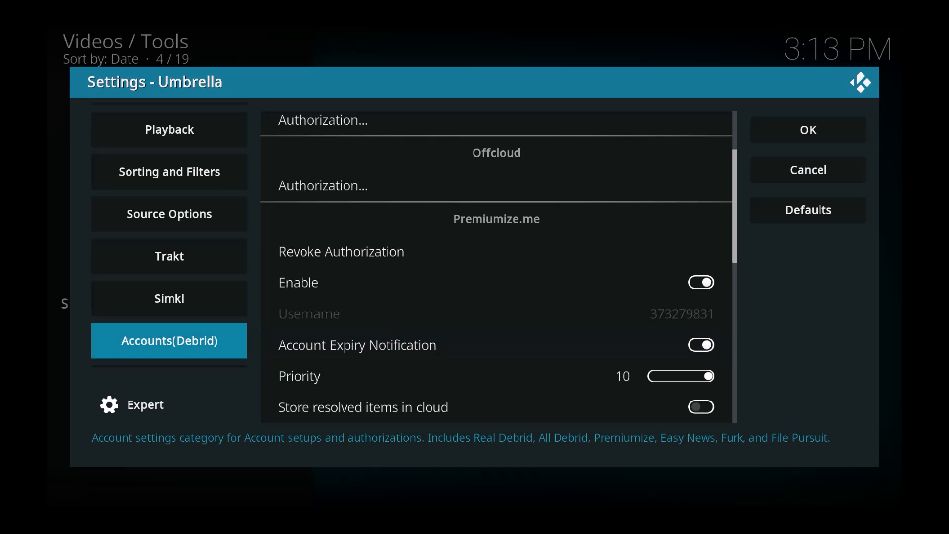
click(169, 256)
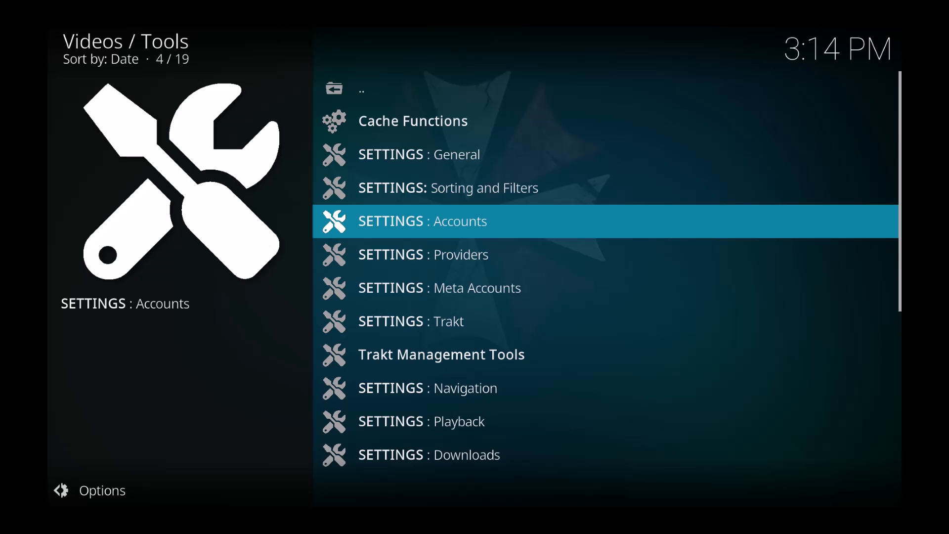
key(Backspace)
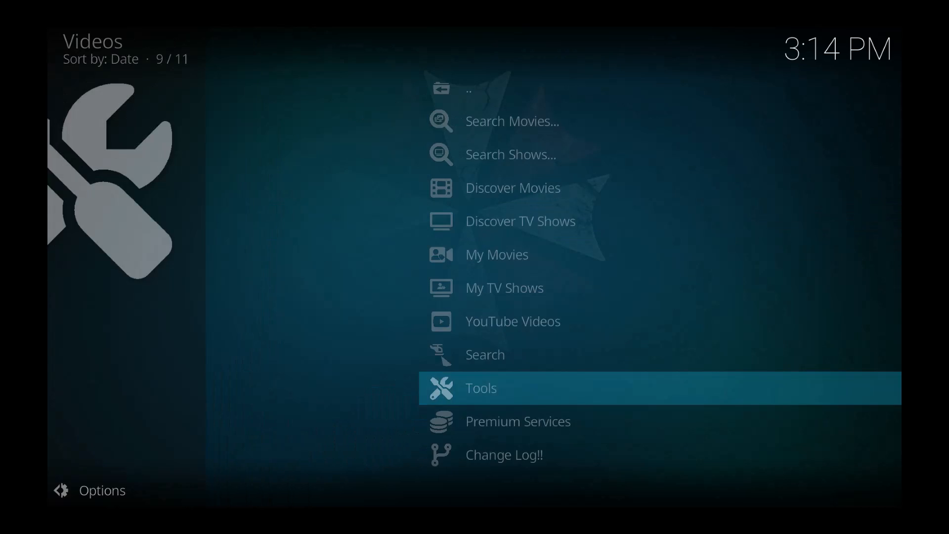